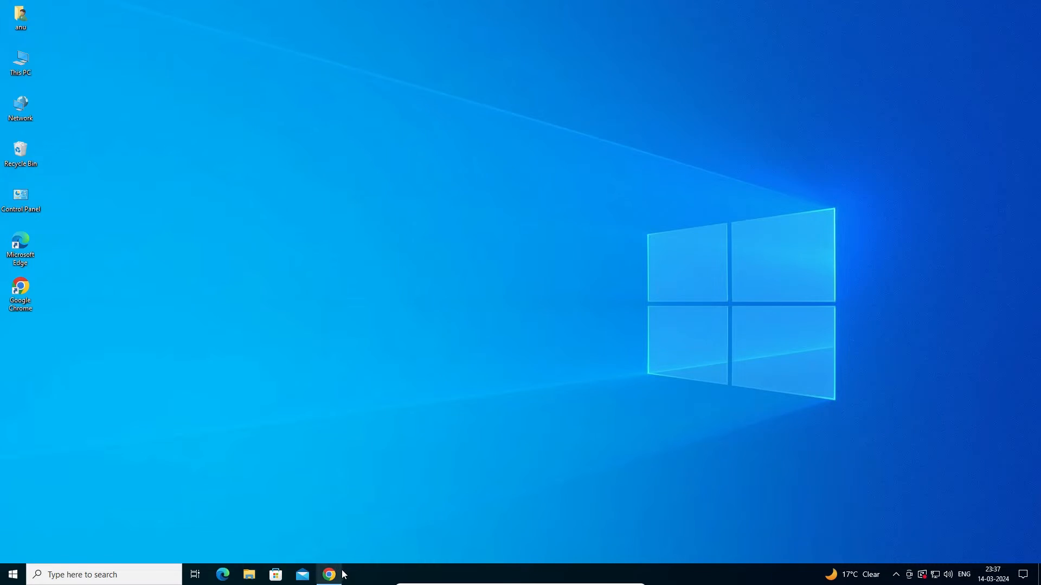
- Launch Google Chrome from the taskbar, landing on the signed-in YouTube home page
click(327, 574)
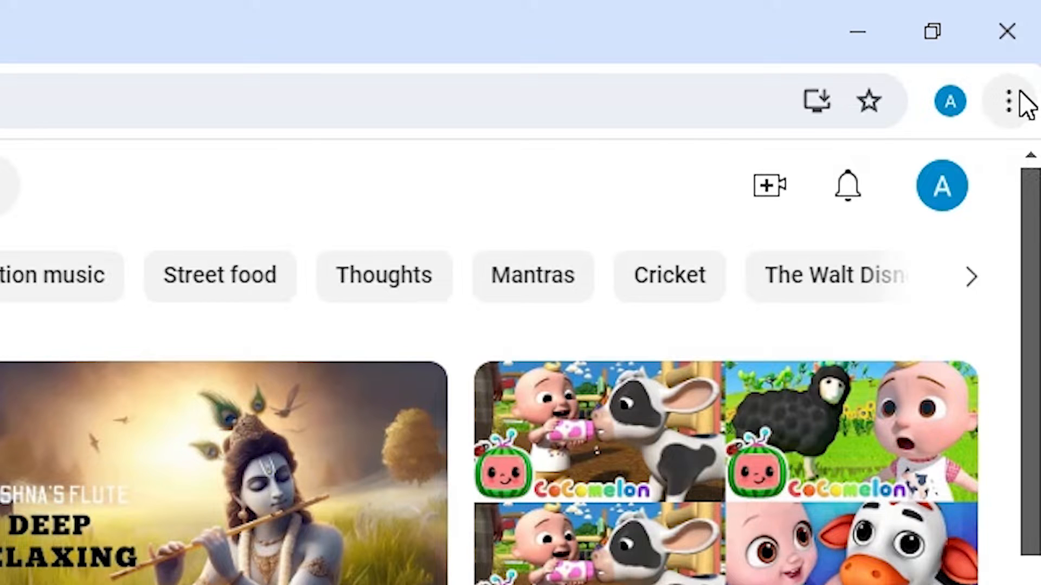
mouse_move(1025, 119)
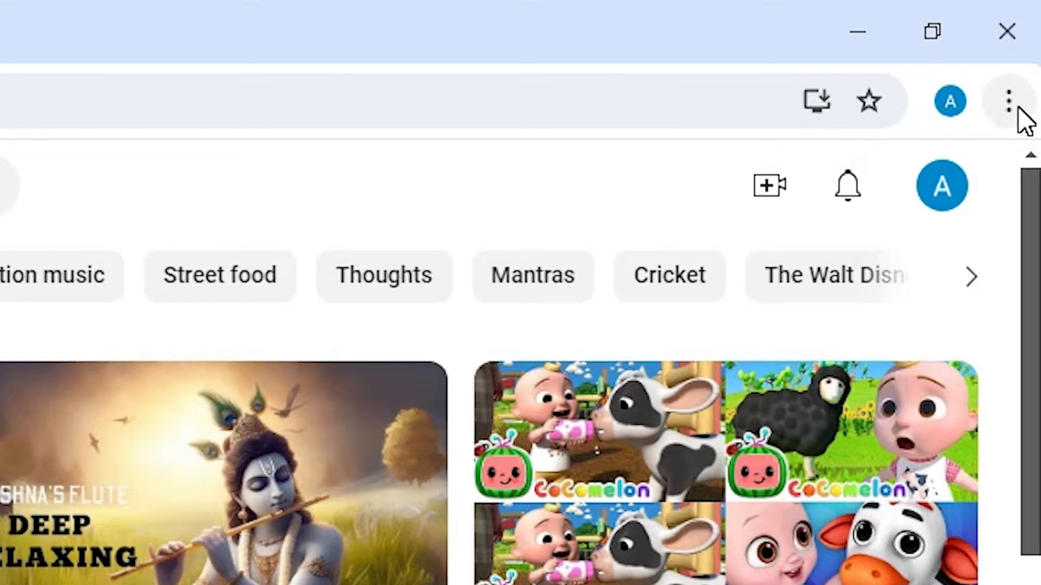
- Reach Create shortcut… via Chrome's menu > Save and share, with the name prefilled as YouTube
click(1007, 101)
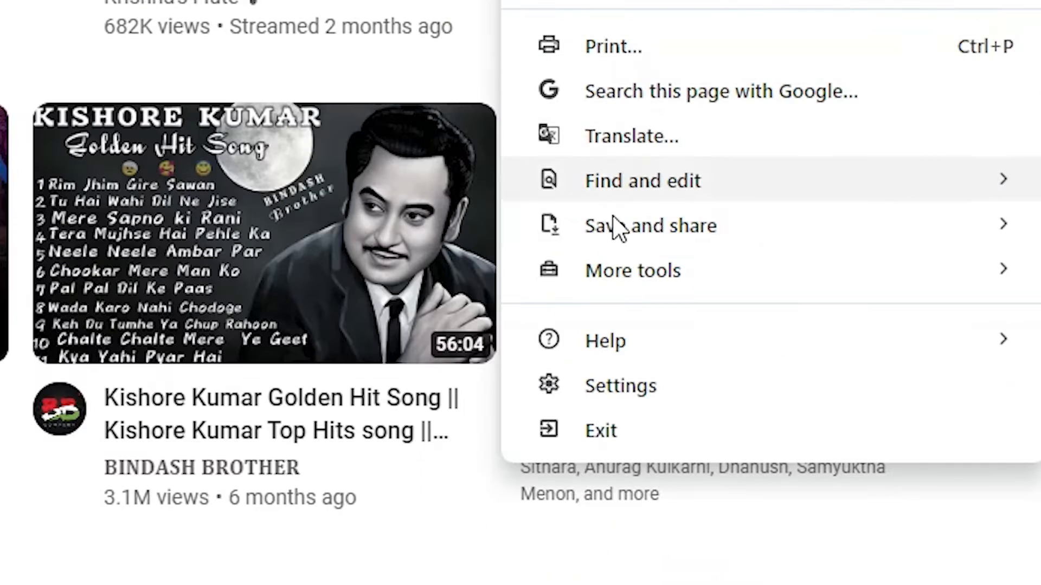
click(649, 225)
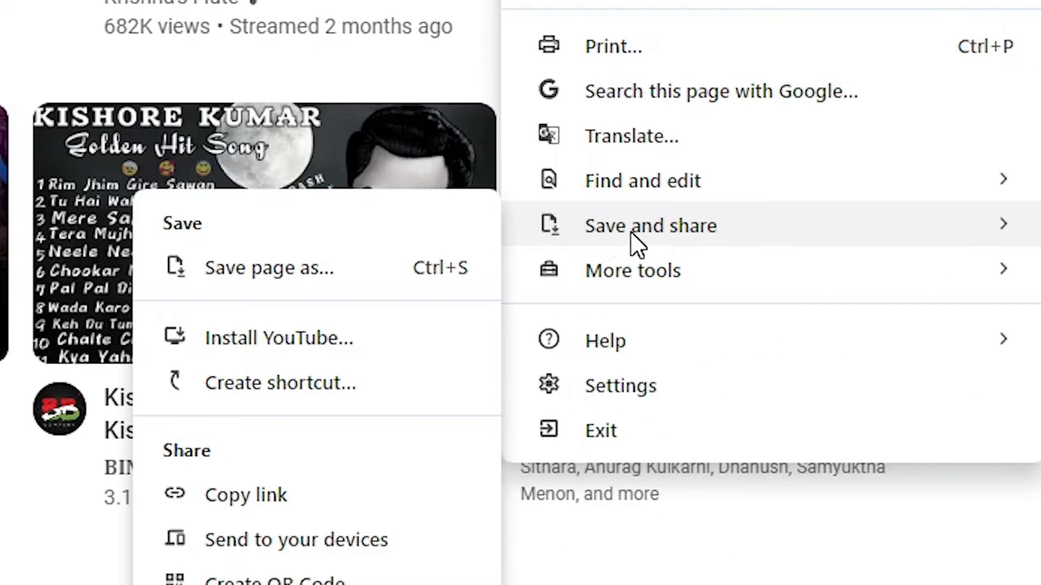
mouse_move(280, 383)
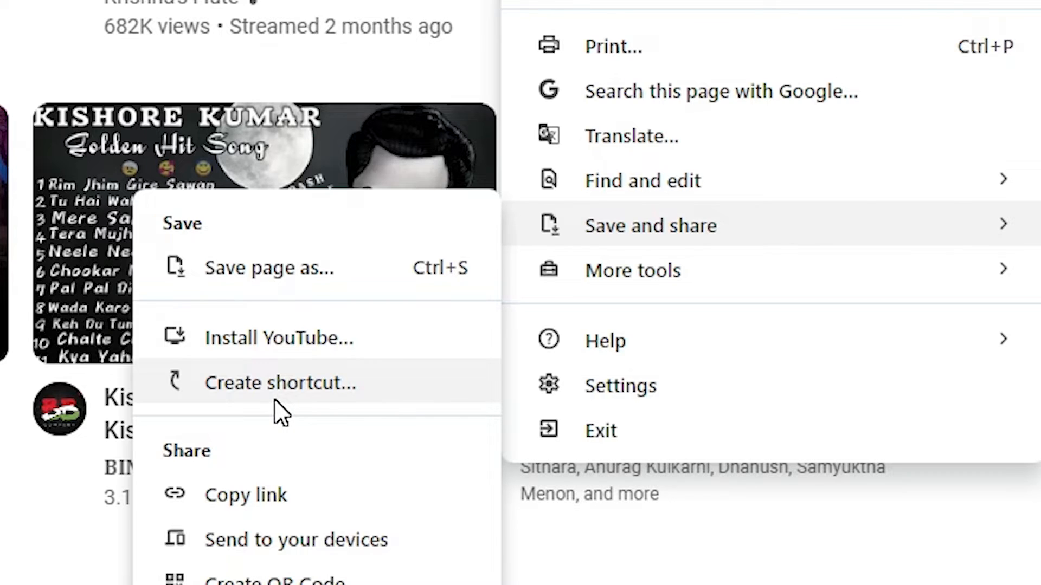
click(280, 383)
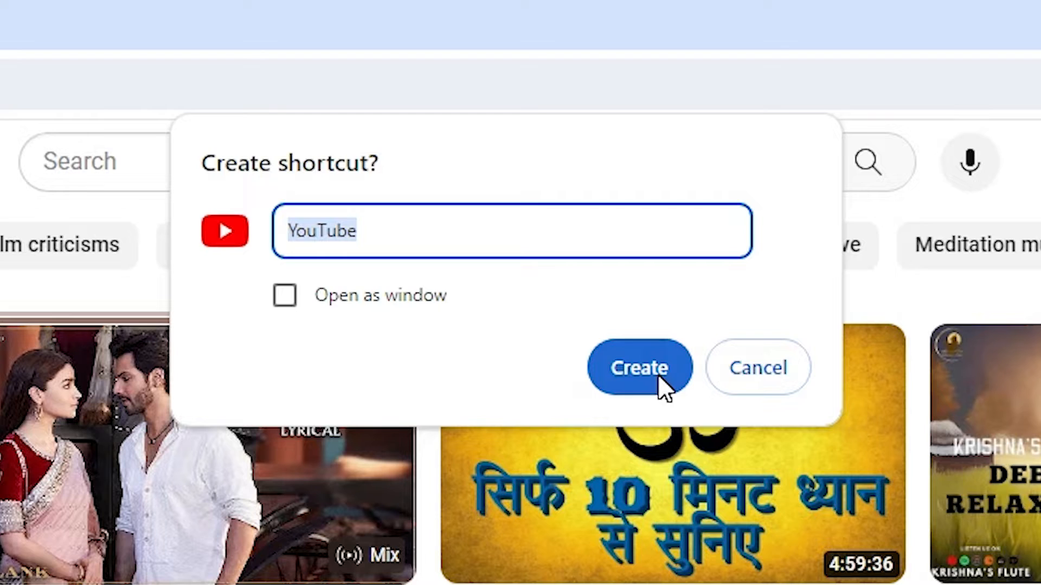
- Create the YouTube shortcut and close the Chrome window
click(639, 367)
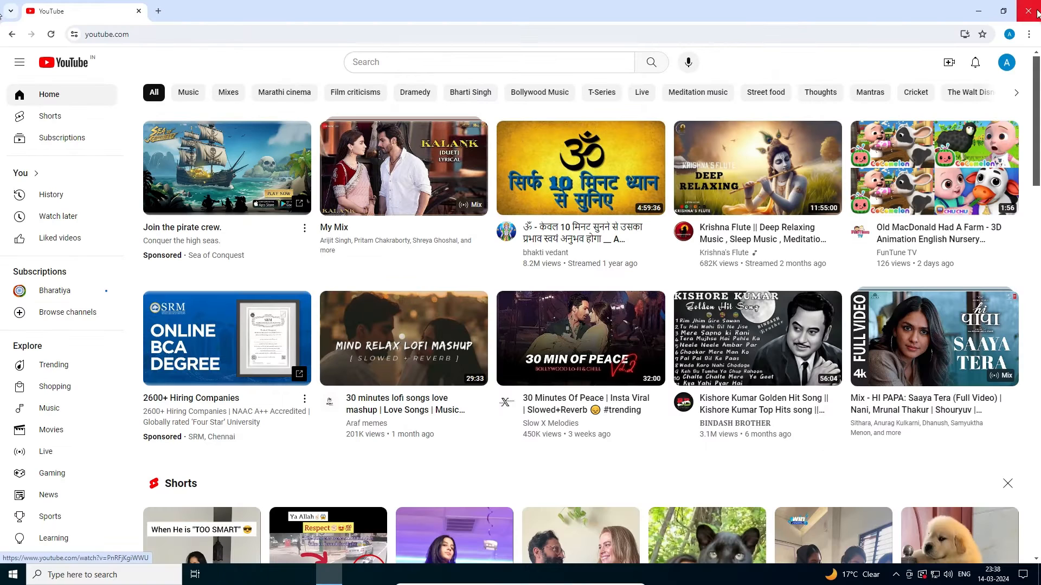
click(1033, 12)
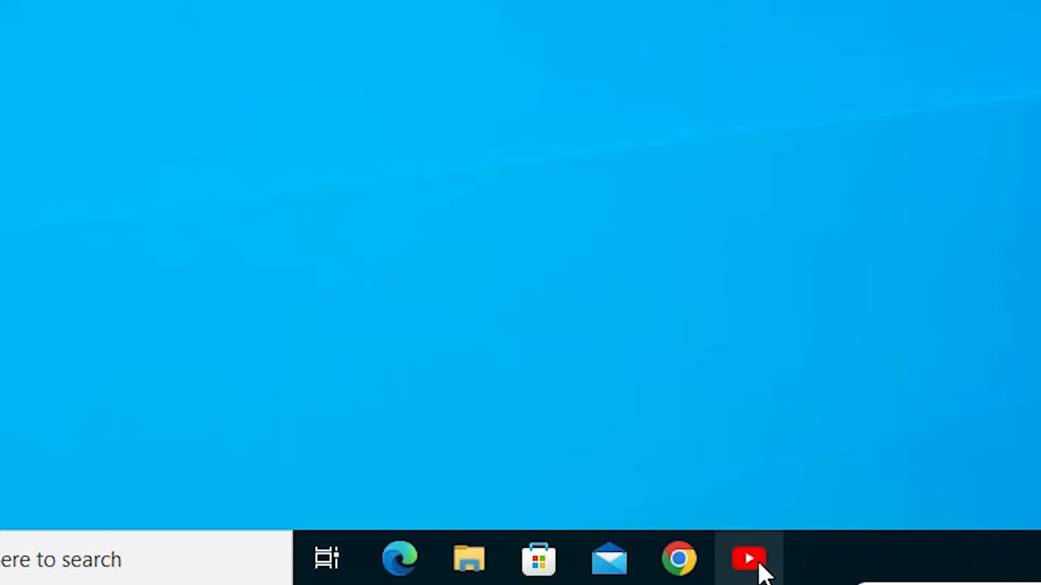
- Verify the YouTube entry in the Start menu, then launch YouTube from its desktop shortcut
click(16, 566)
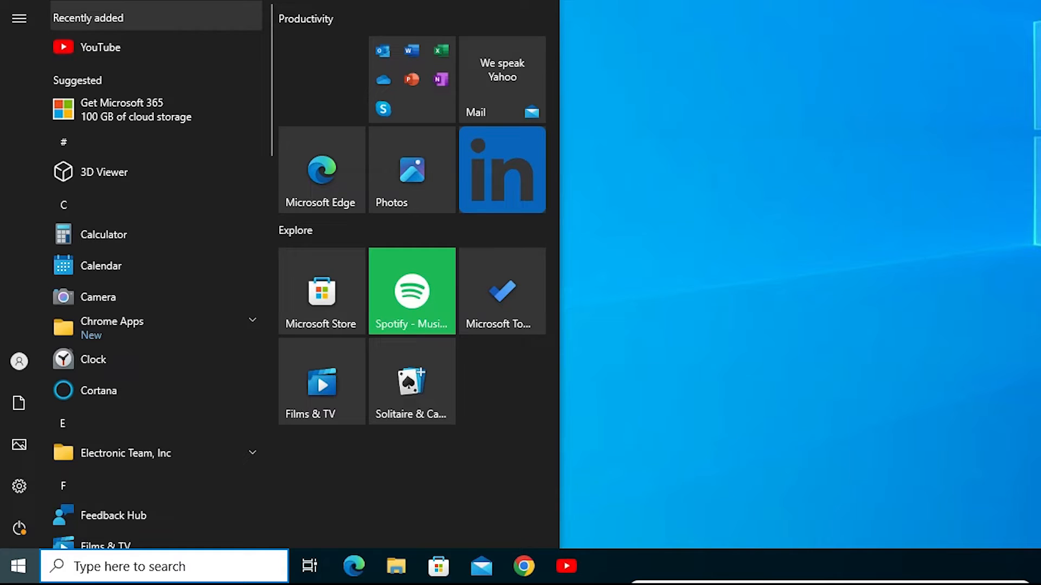
click(18, 566)
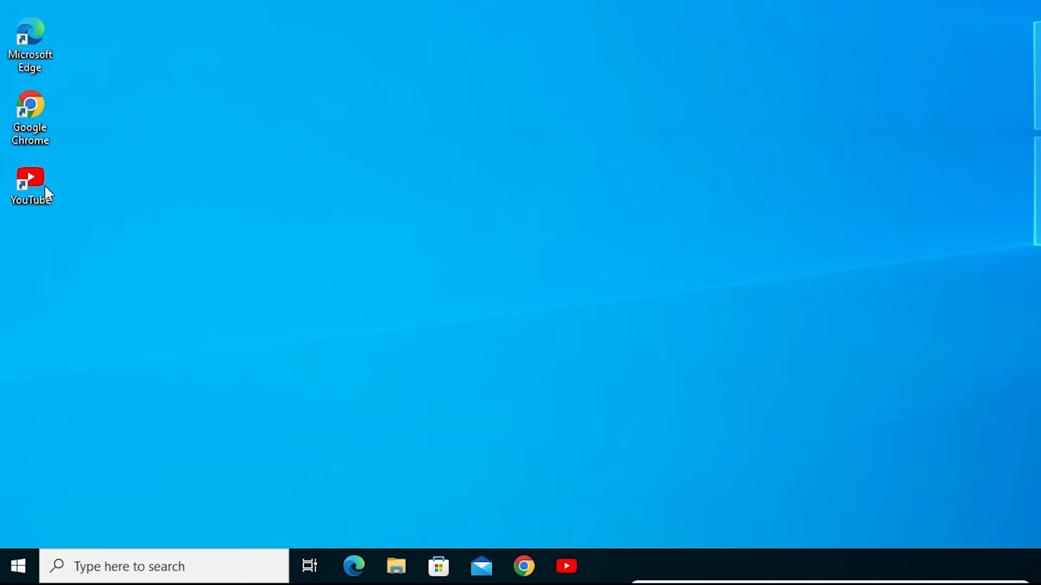
double_click(29, 184)
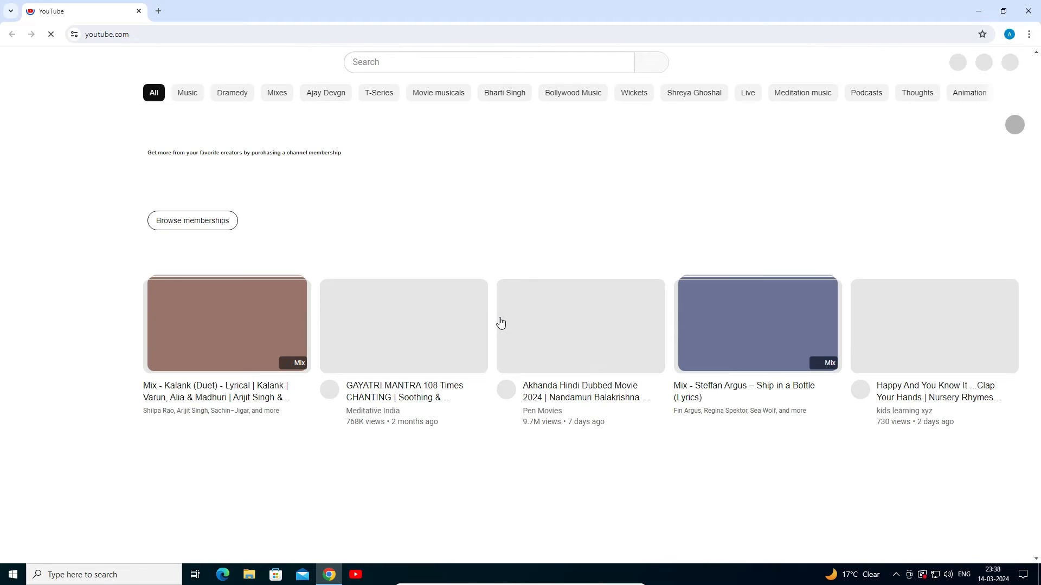